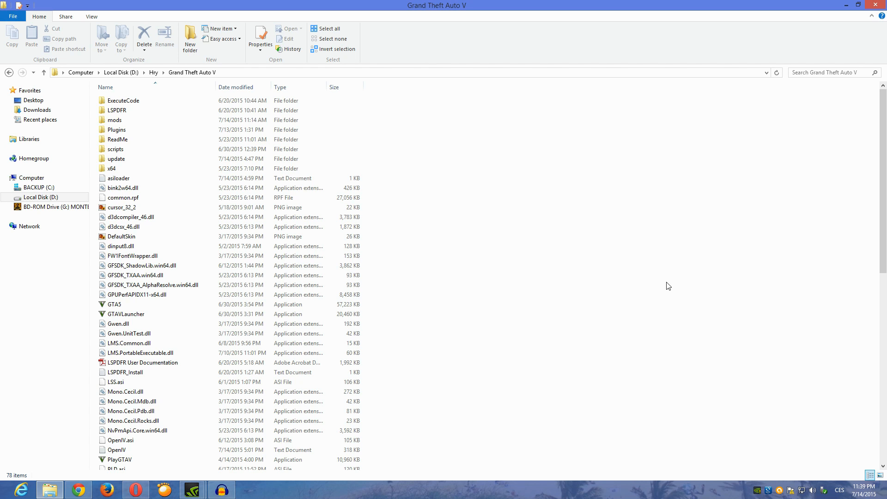
pyautogui.moveTo(628, 260)
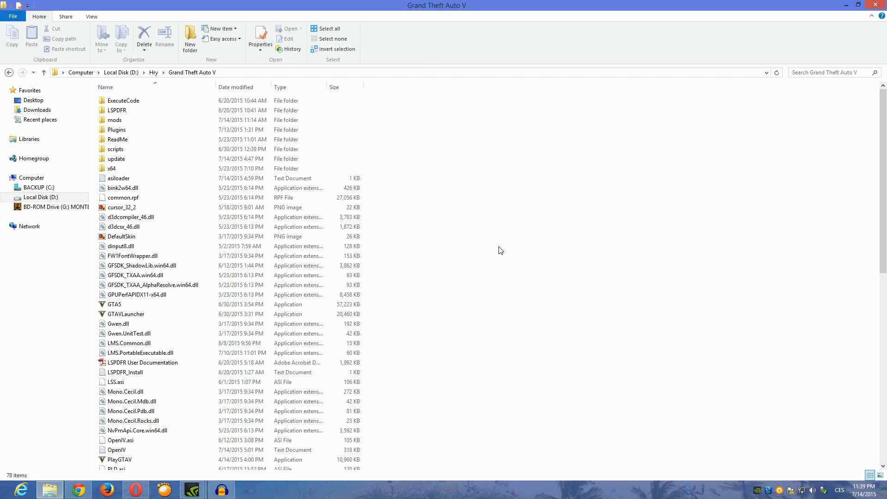
pyautogui.moveTo(485, 258)
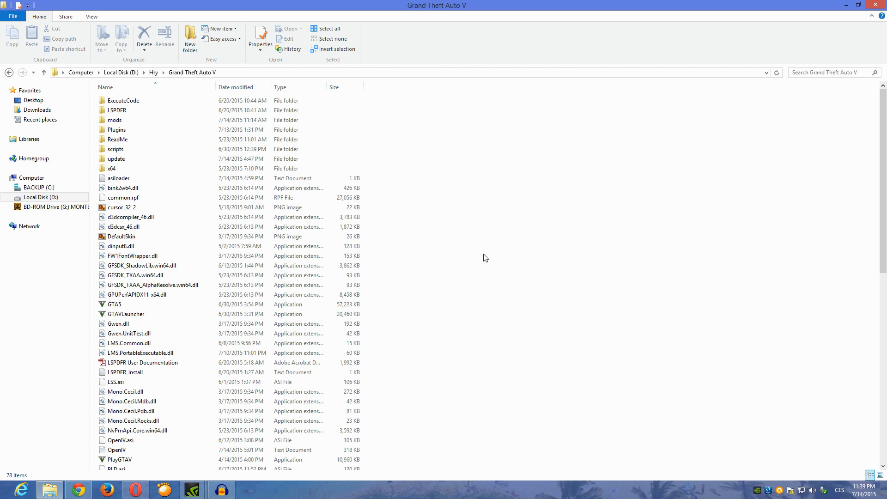
pyautogui.moveTo(471, 263)
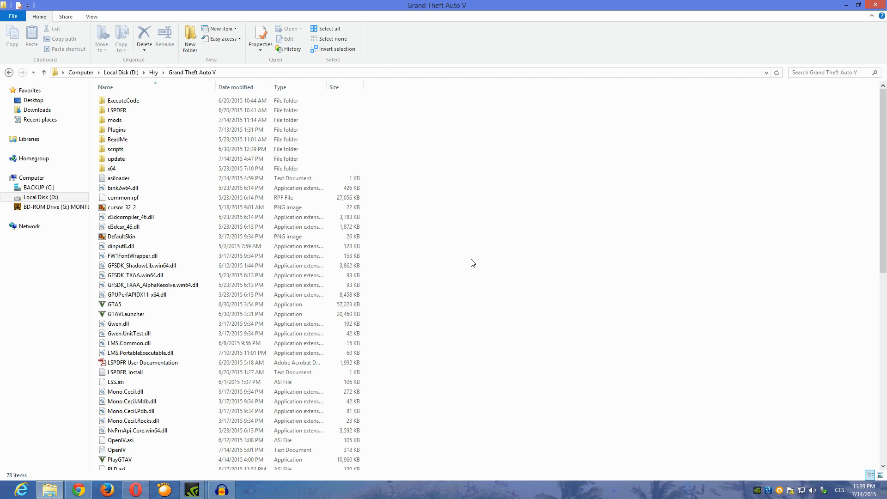
pyautogui.moveTo(470, 258)
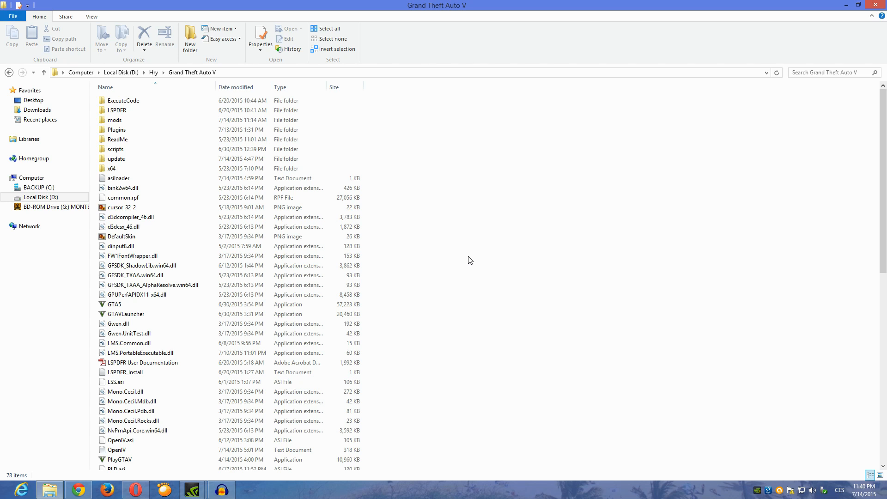
pyautogui.moveTo(468, 264)
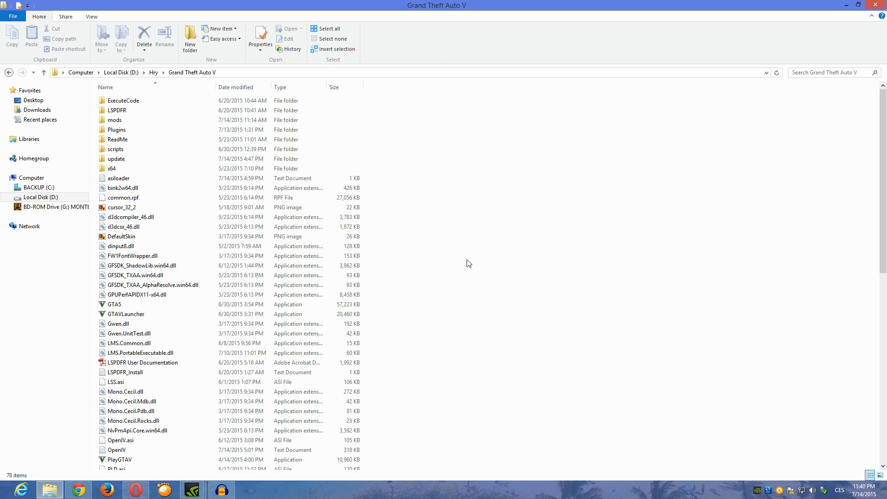
pyautogui.moveTo(469, 260)
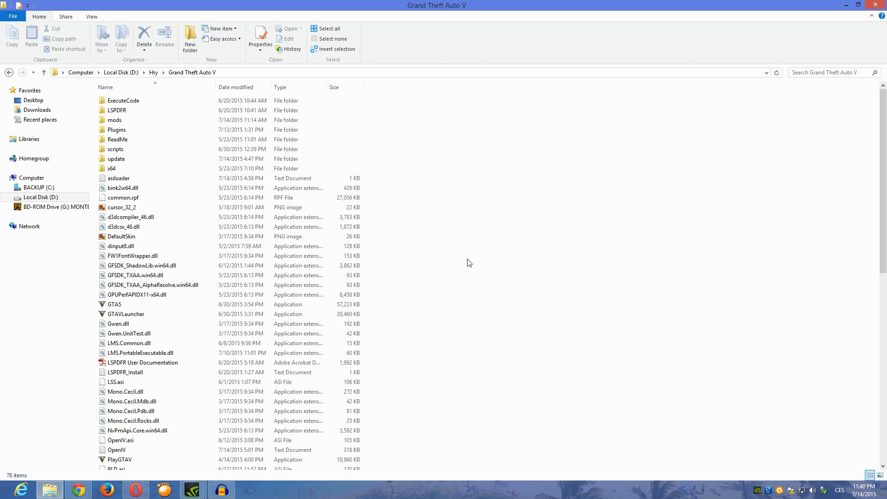
pyautogui.moveTo(465, 261)
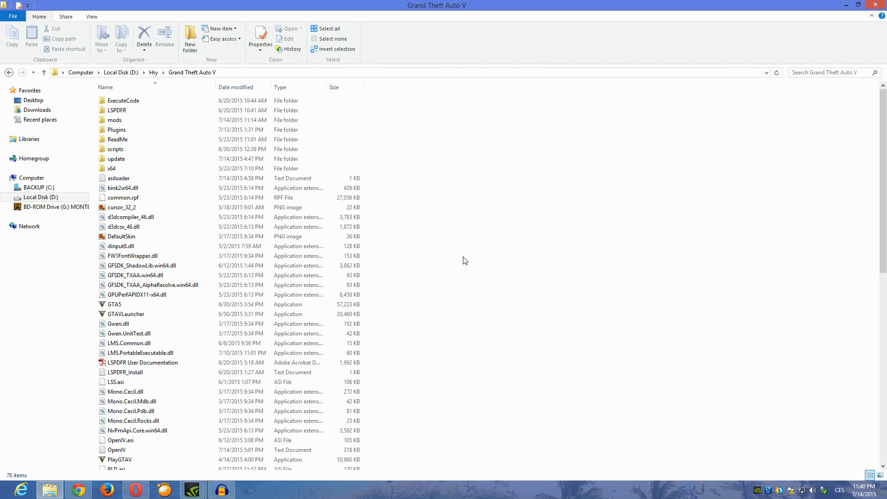
pyautogui.moveTo(420, 281)
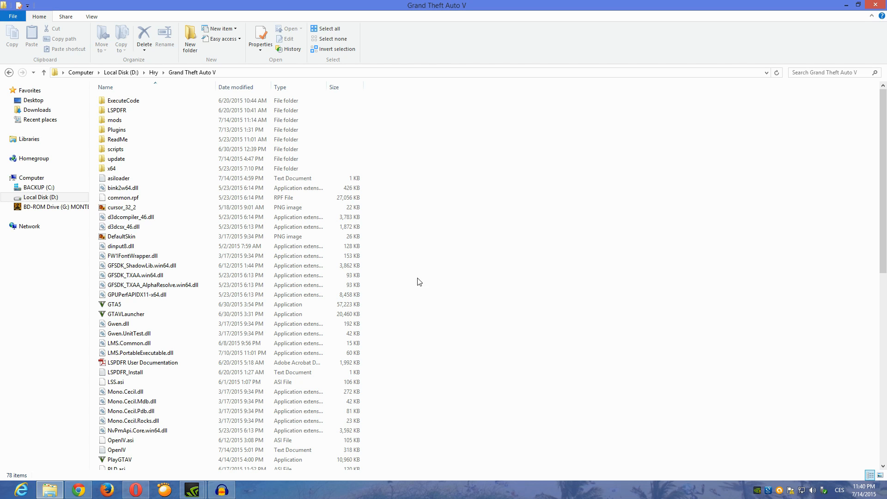
# Step: Enter the update folder and select the update.rpf file beside x64
pyautogui.click(117, 159)
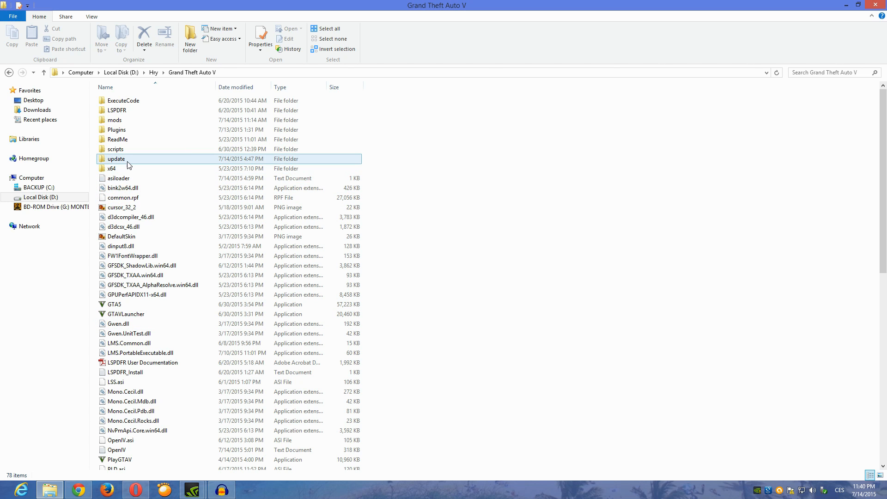
pyautogui.doubleClick(115, 159)
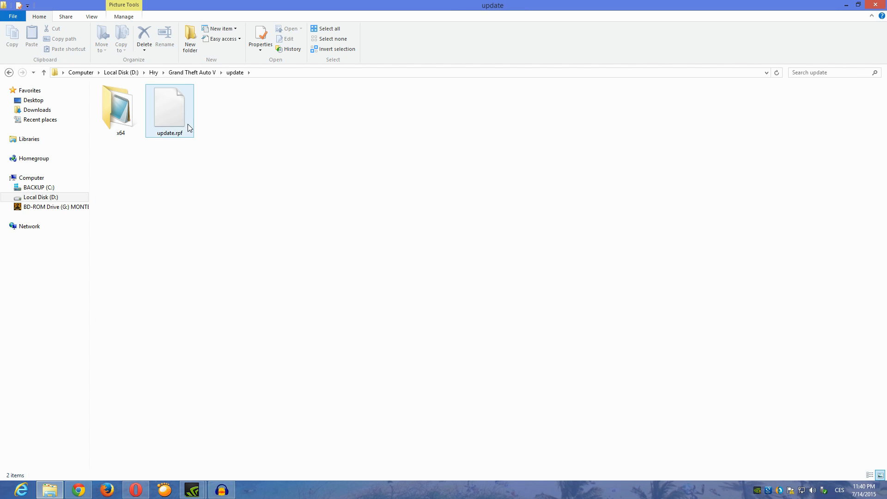
pyautogui.click(169, 106)
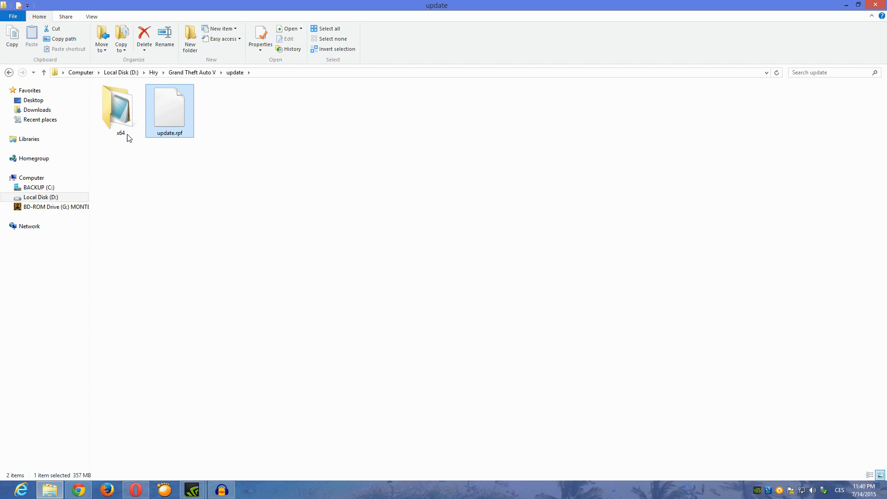
pyautogui.moveTo(168, 166)
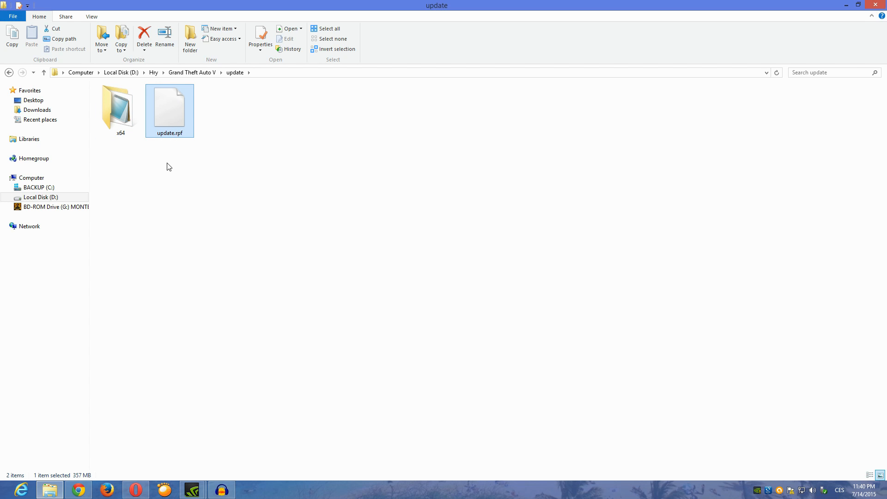
pyautogui.moveTo(179, 161)
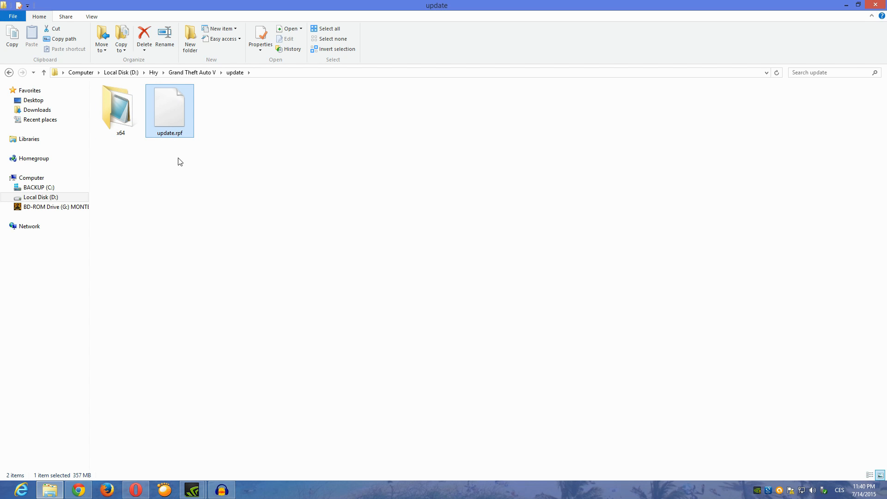
pyautogui.moveTo(174, 127)
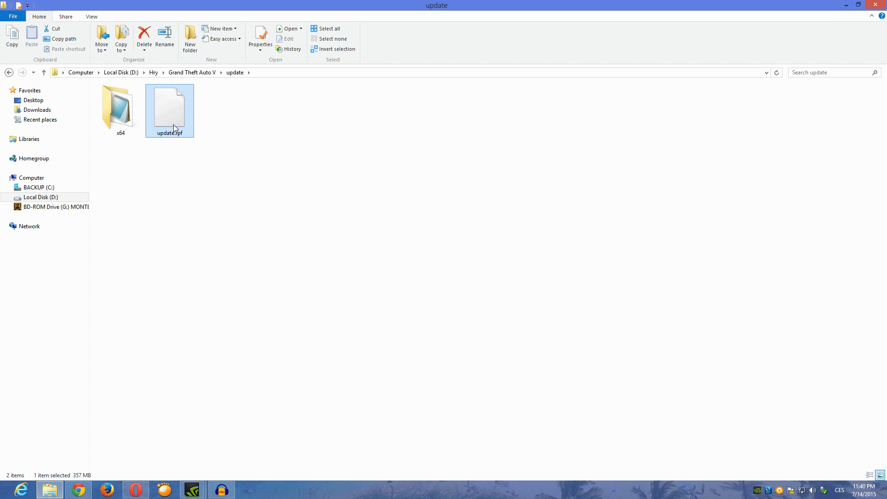
pyautogui.moveTo(176, 122)
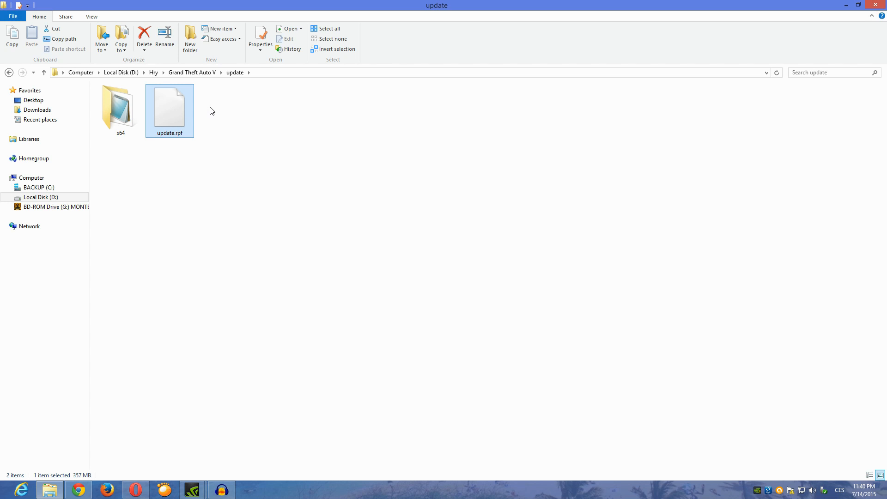
pyautogui.moveTo(204, 82)
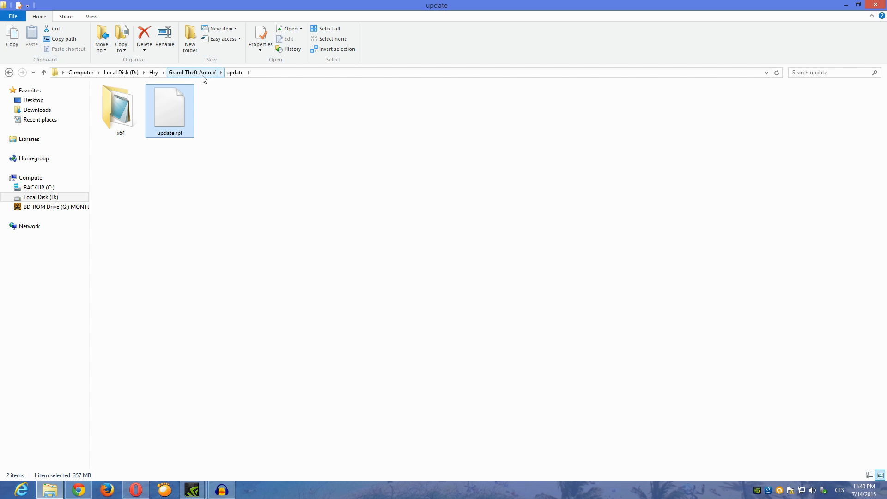
# Step: Revisit update.rpf in the update folder, then go back up to Grand Theft Auto V via the breadcrumb
pyautogui.click(192, 72)
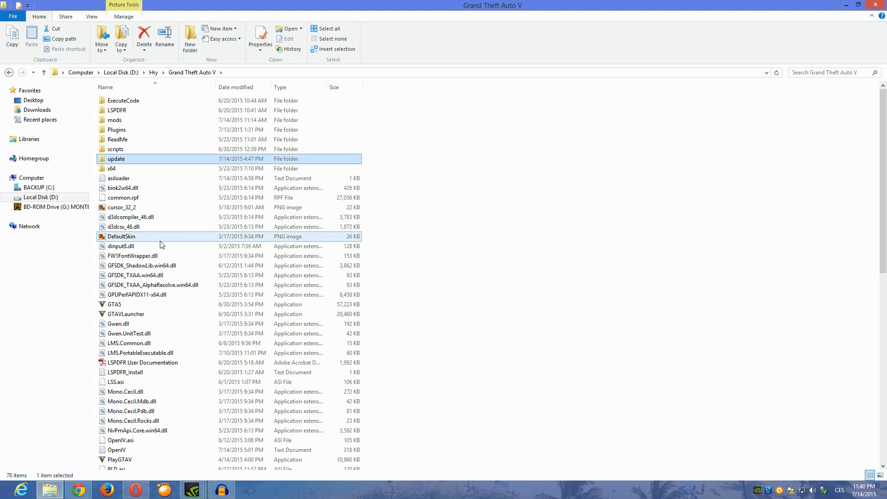
pyautogui.moveTo(164, 244)
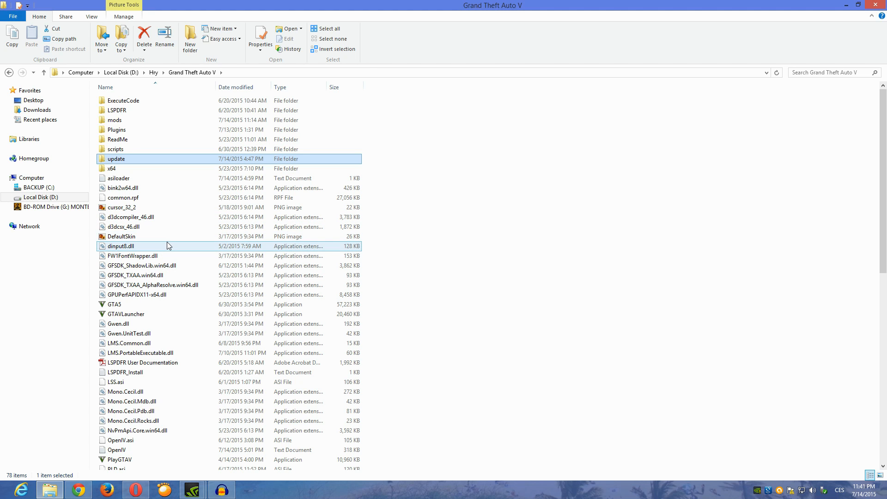
pyautogui.doubleClick(116, 159)
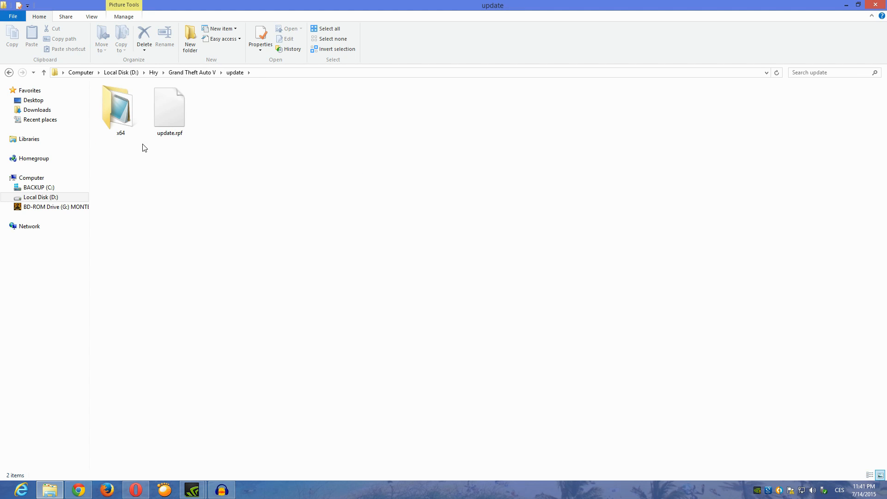
pyautogui.click(169, 109)
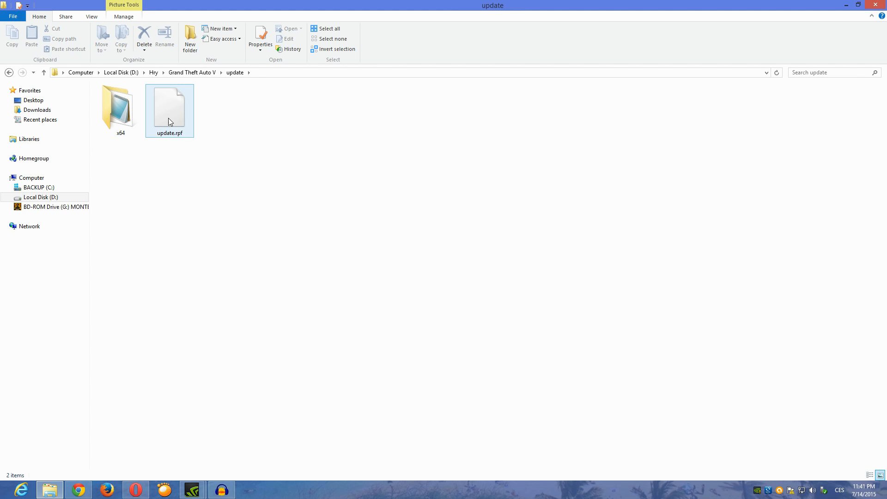
pyautogui.click(169, 110)
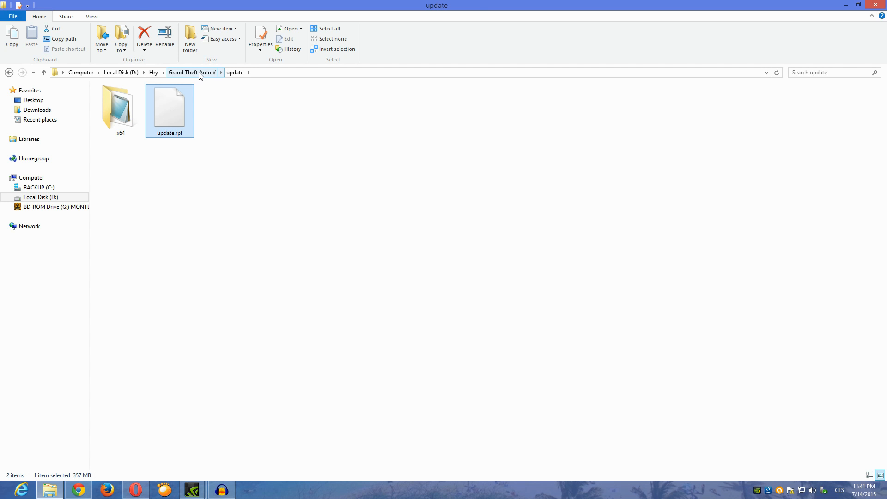
pyautogui.click(191, 72)
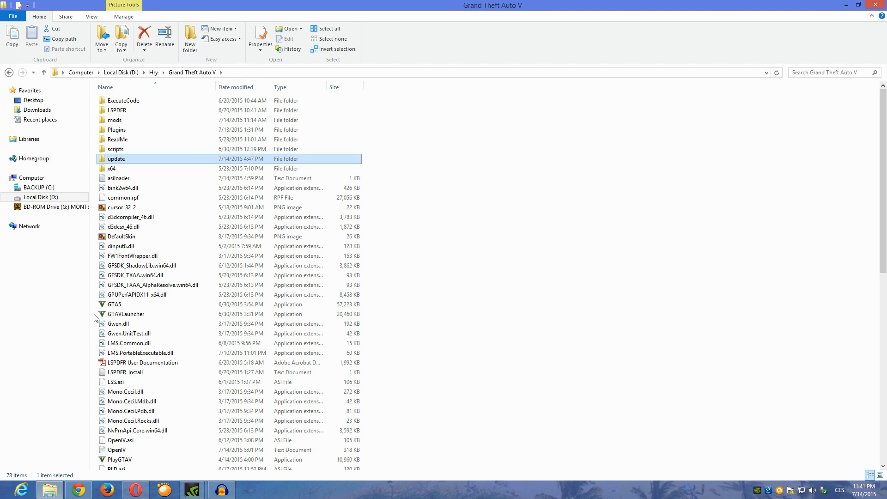
pyautogui.click(114, 304)
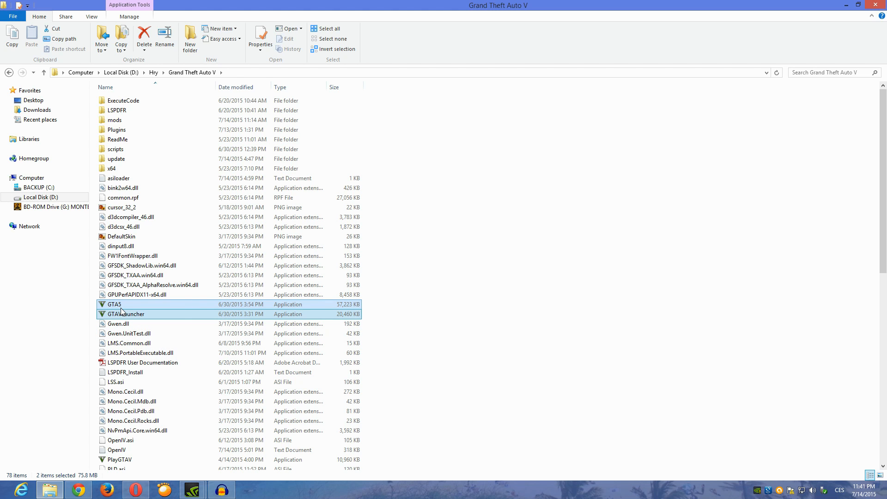
pyautogui.moveTo(123, 314)
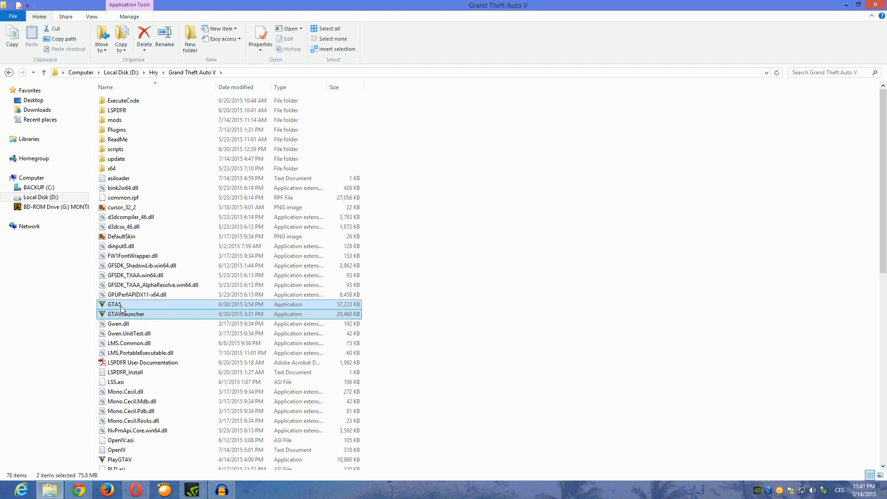
pyautogui.moveTo(122, 314)
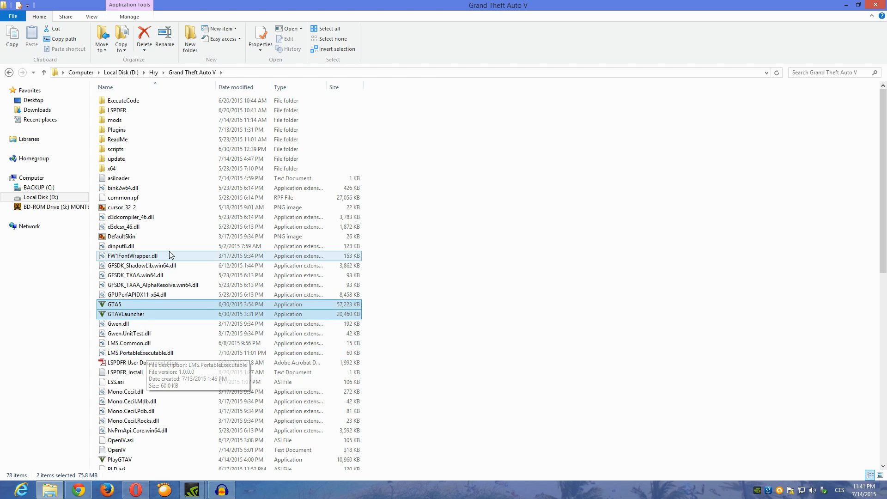
pyautogui.click(461, 329)
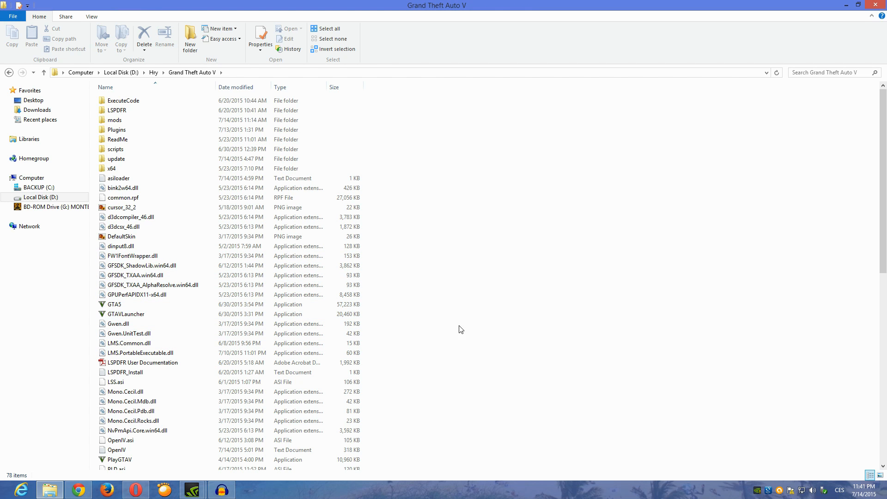
pyautogui.click(126, 314)
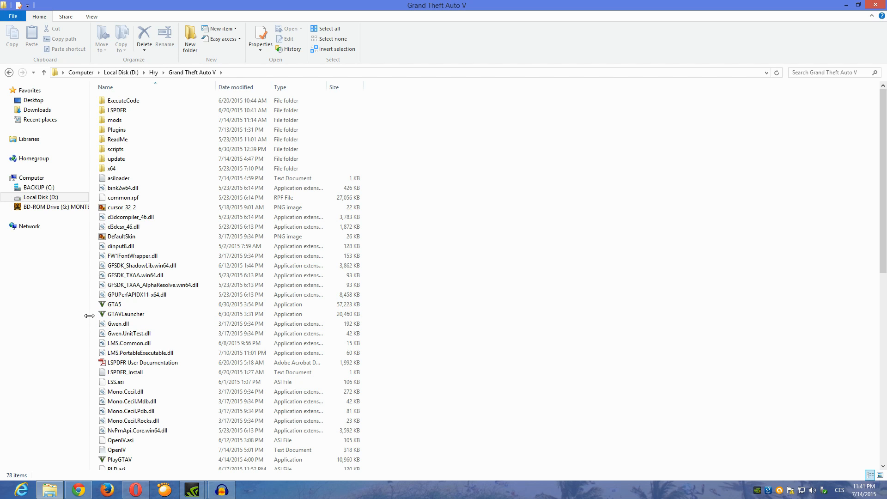
pyautogui.moveTo(91, 318)
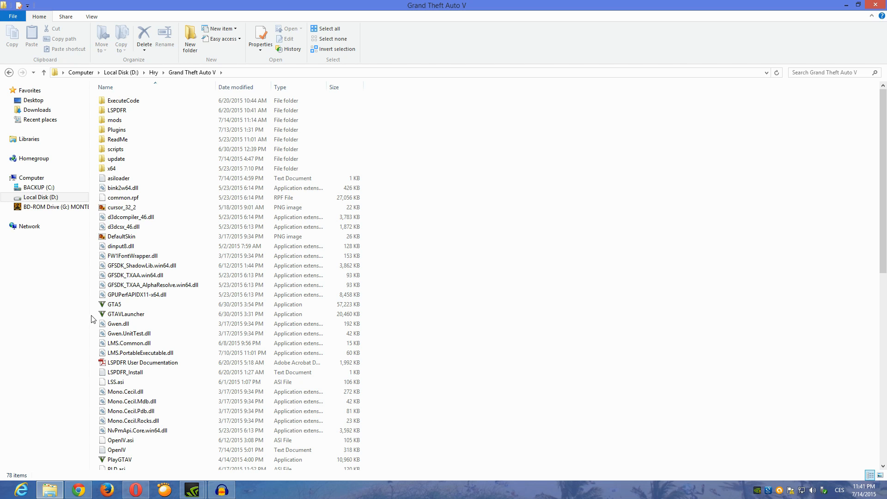
pyautogui.moveTo(215, 91)
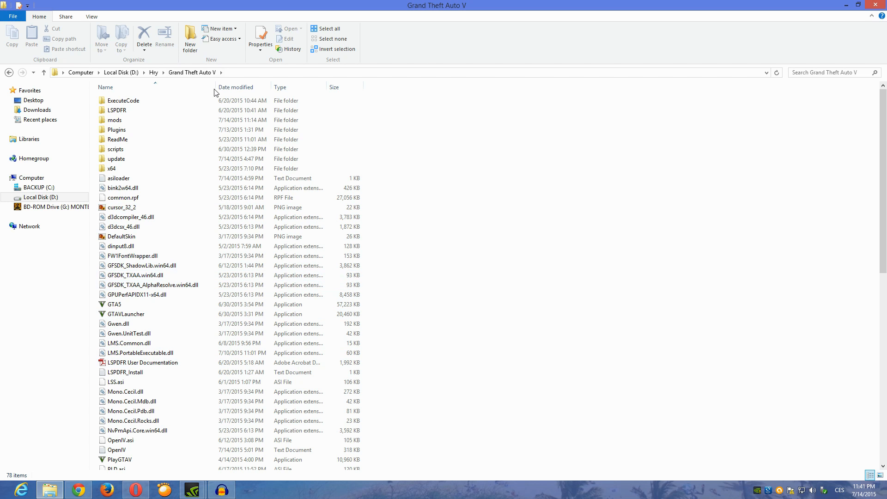
# Step: Select GTA5 and GTAVLauncher together, two application files totalling 75.8 MB
pyautogui.click(131, 217)
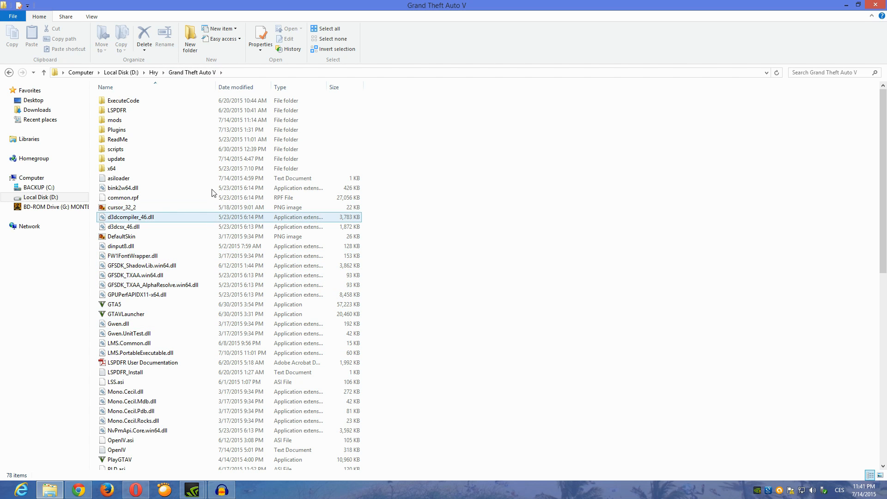
pyautogui.click(118, 139)
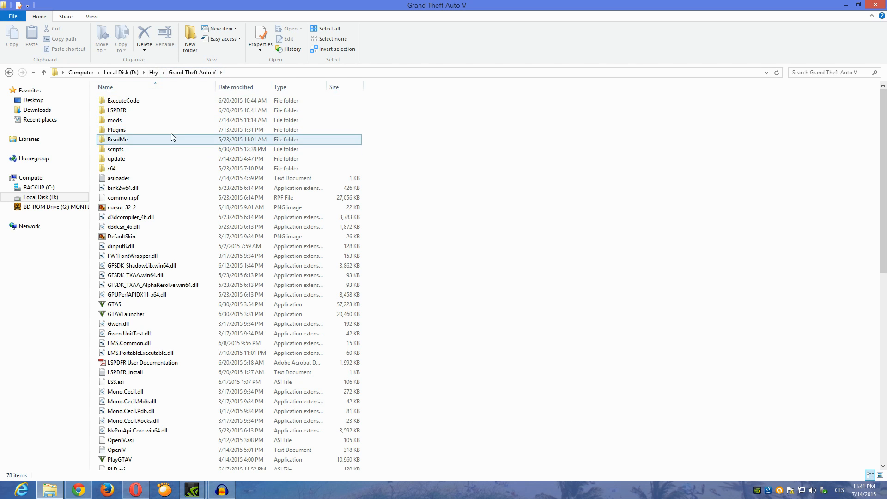
pyautogui.click(117, 110)
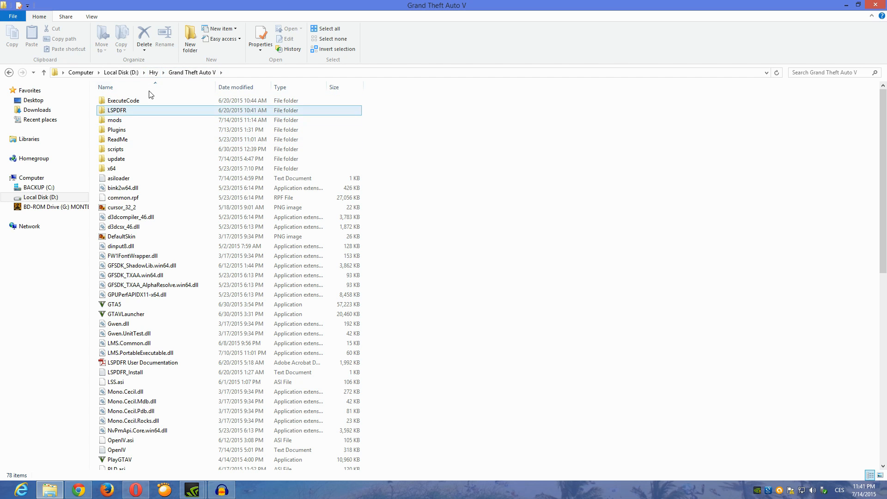
pyautogui.click(118, 178)
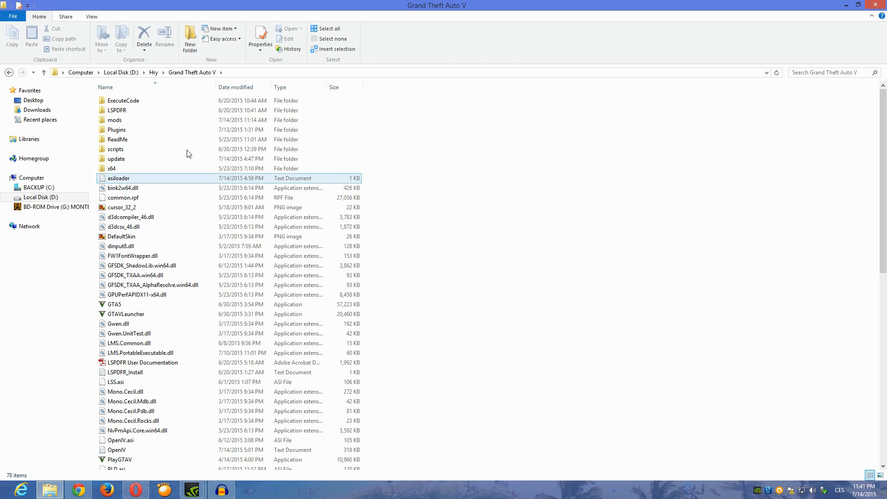
pyautogui.click(126, 314)
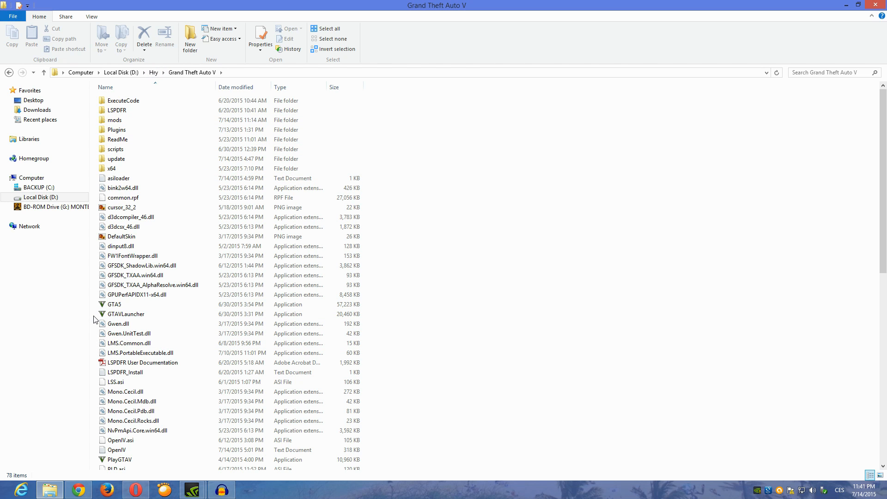
pyautogui.click(114, 304)
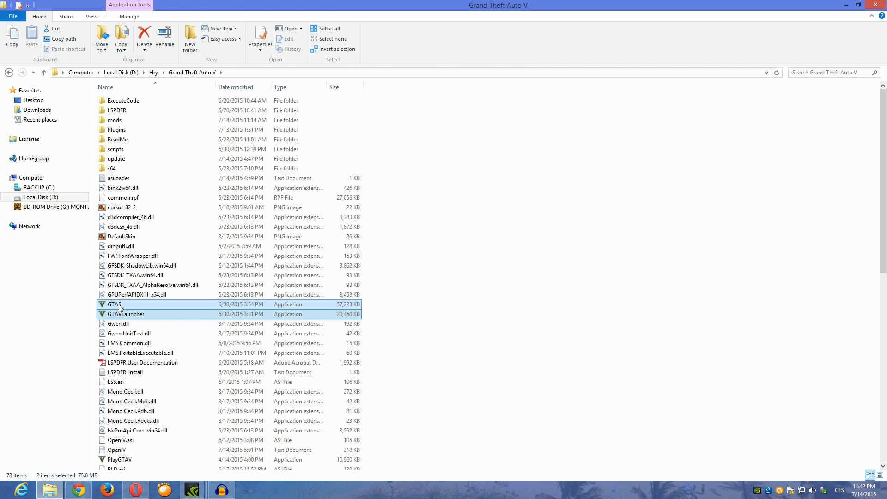
pyautogui.moveTo(152, 316)
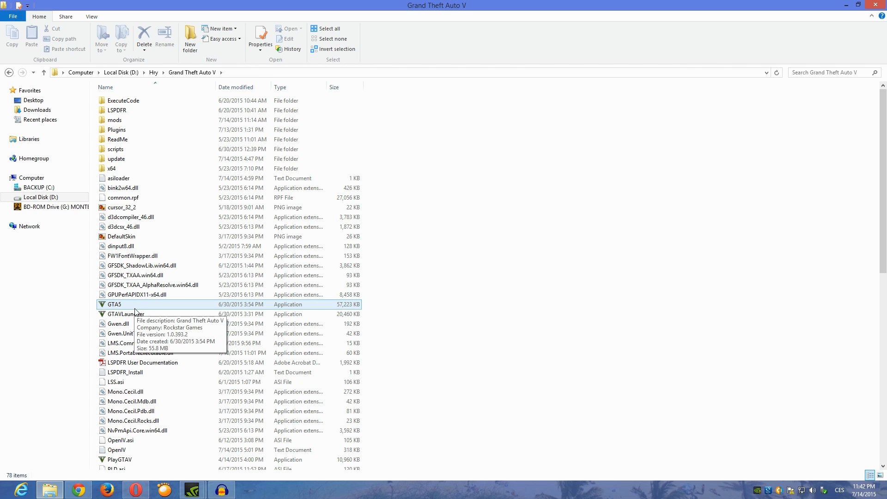
pyautogui.click(113, 168)
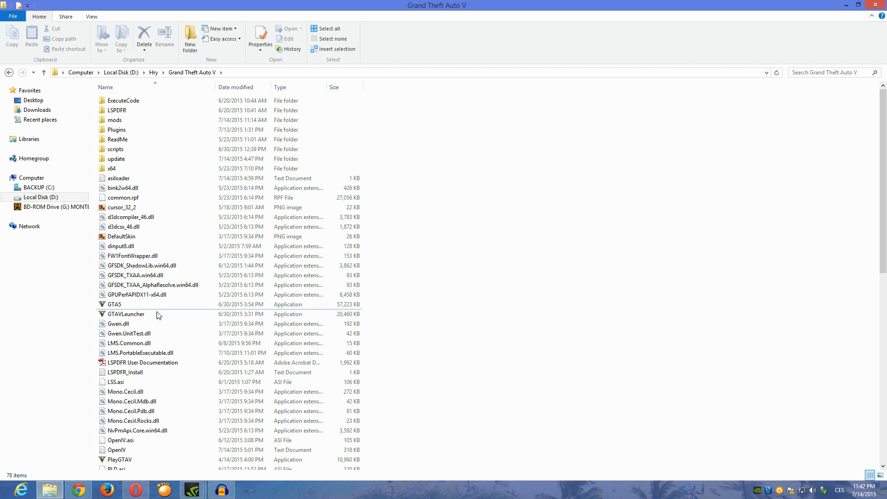
pyautogui.click(114, 304)
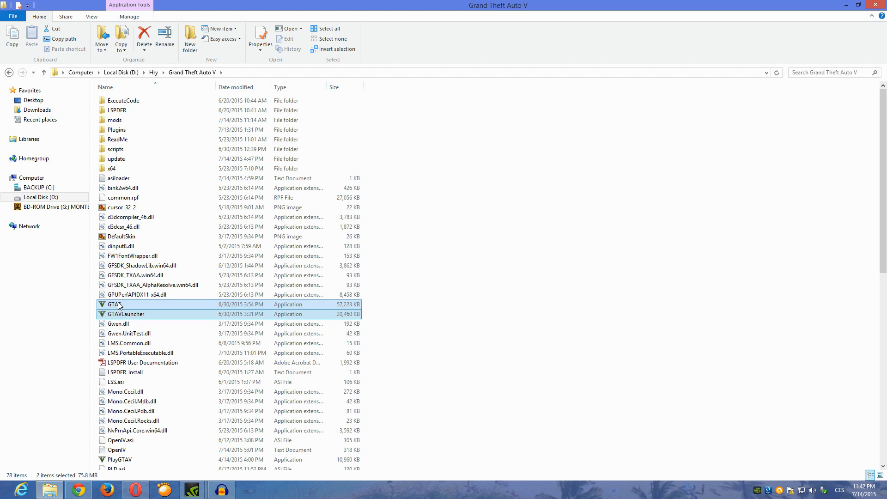
pyautogui.moveTo(116, 312)
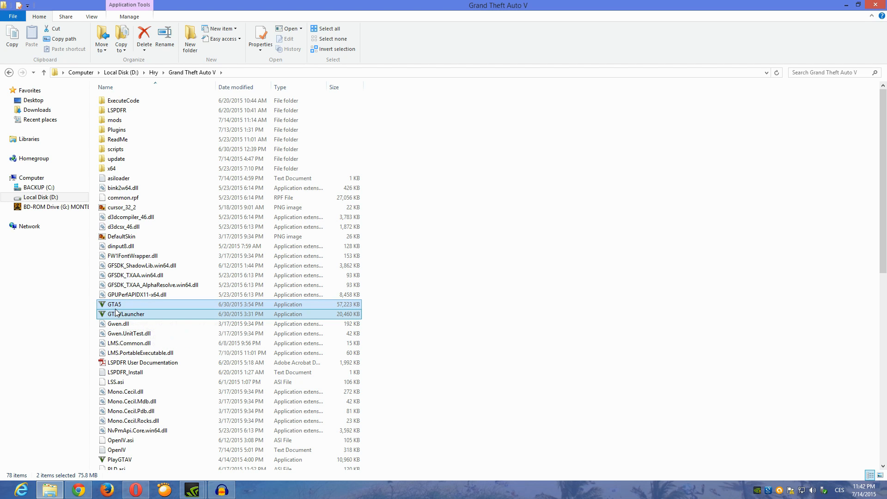
pyautogui.moveTo(122, 159)
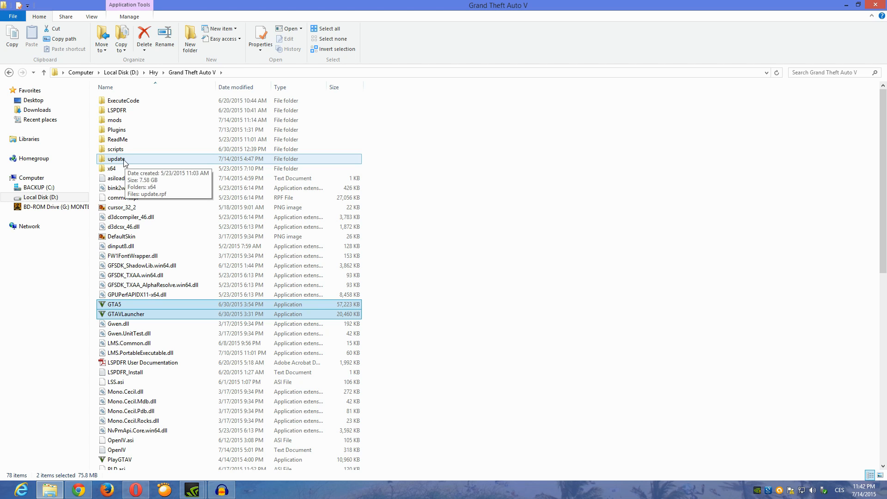
pyautogui.doubleClick(116, 159)
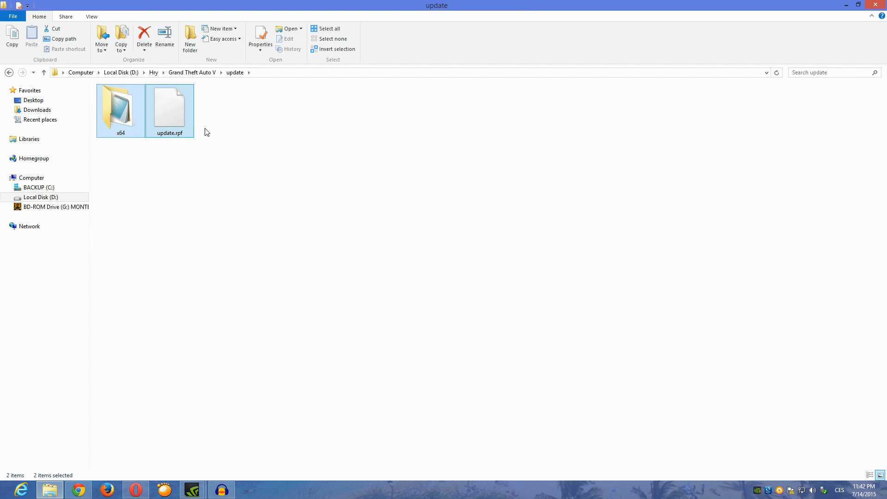
pyautogui.moveTo(273, 253)
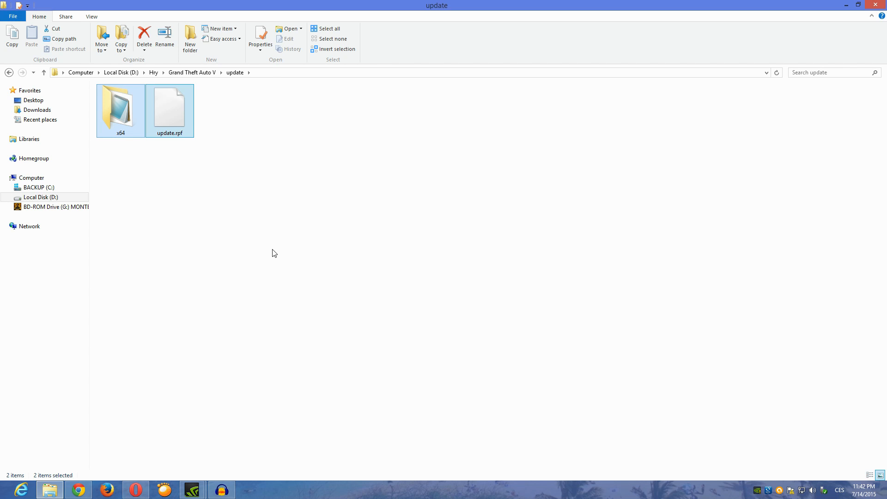
pyautogui.moveTo(275, 255)
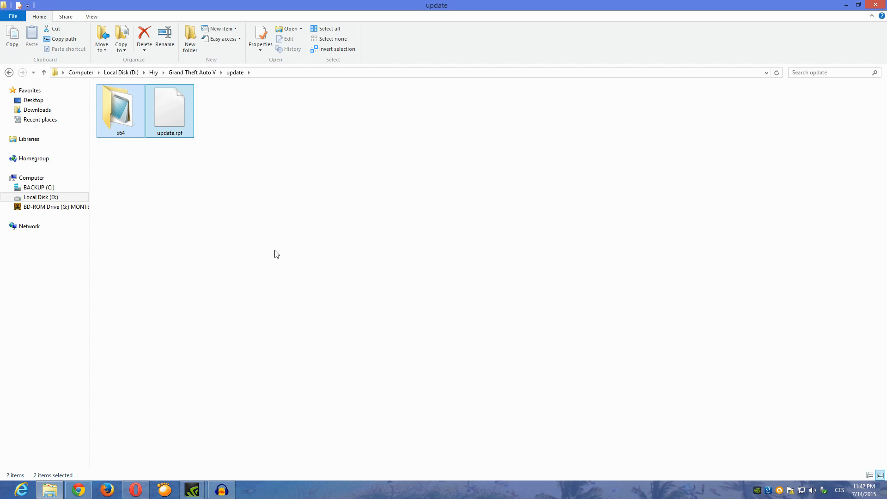
pyautogui.moveTo(267, 248)
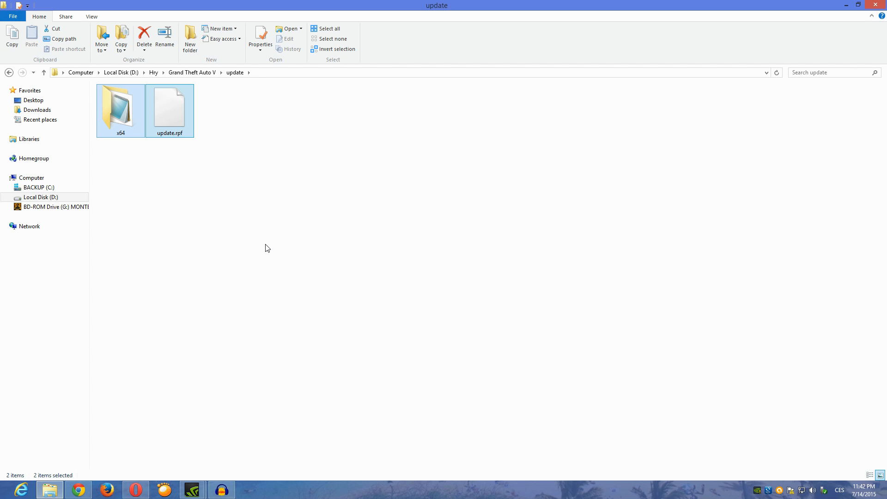
pyautogui.moveTo(205, 82)
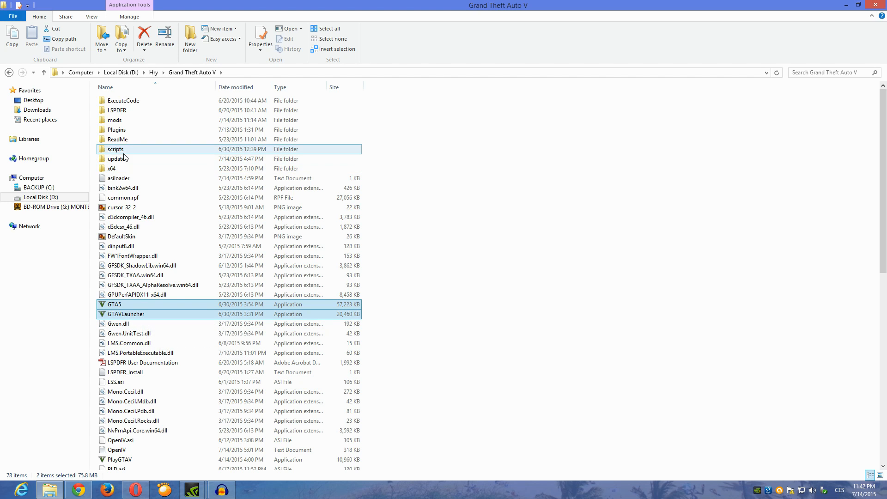
pyautogui.doubleClick(114, 158)
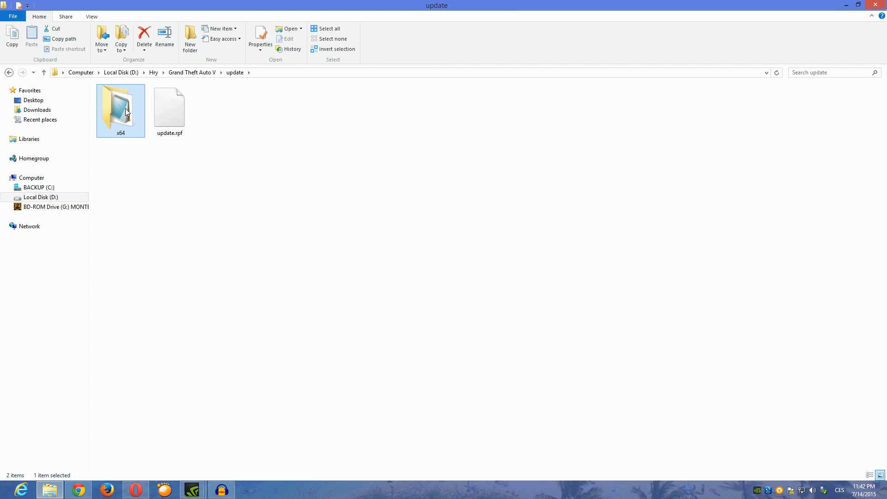
pyautogui.click(170, 106)
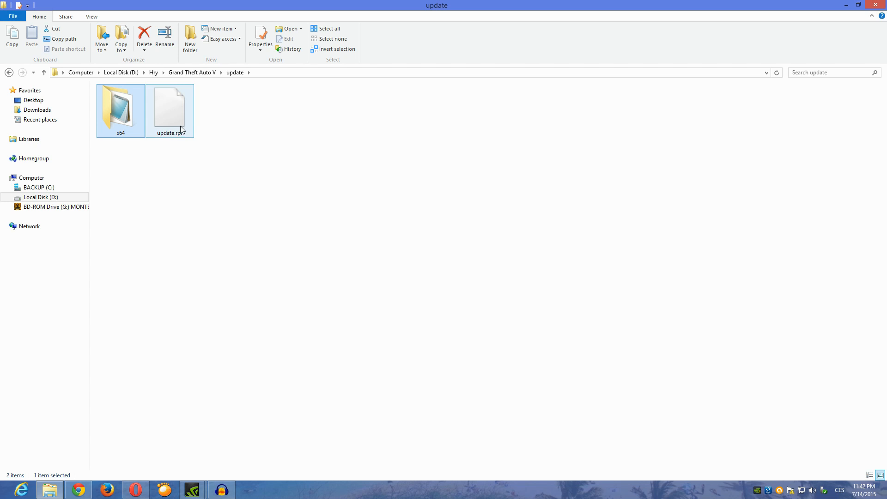
pyautogui.click(174, 119)
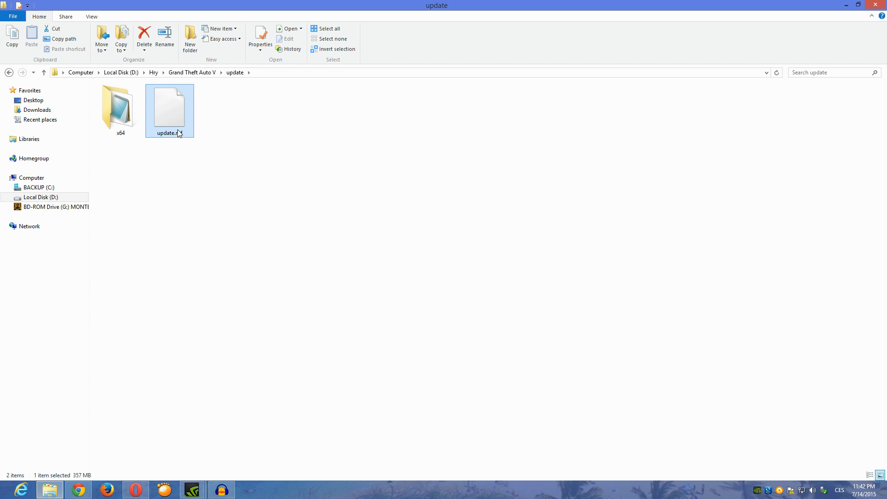
pyautogui.moveTo(198, 109)
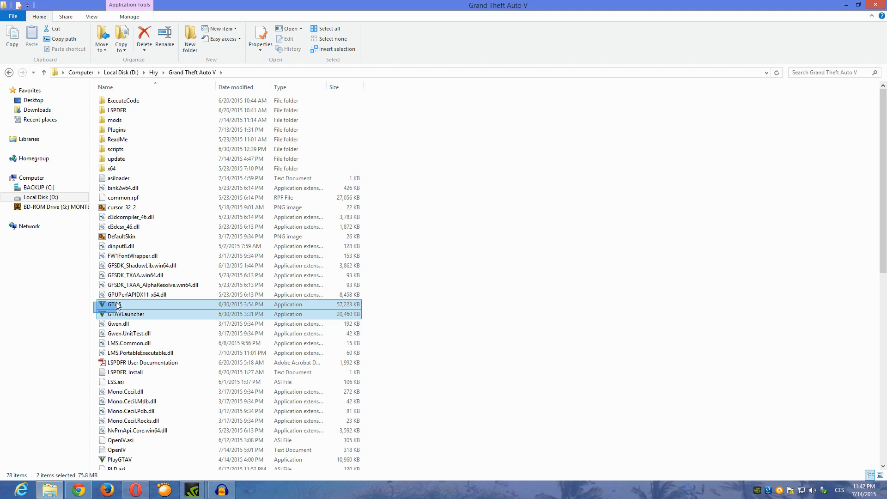
pyautogui.moveTo(105, 314)
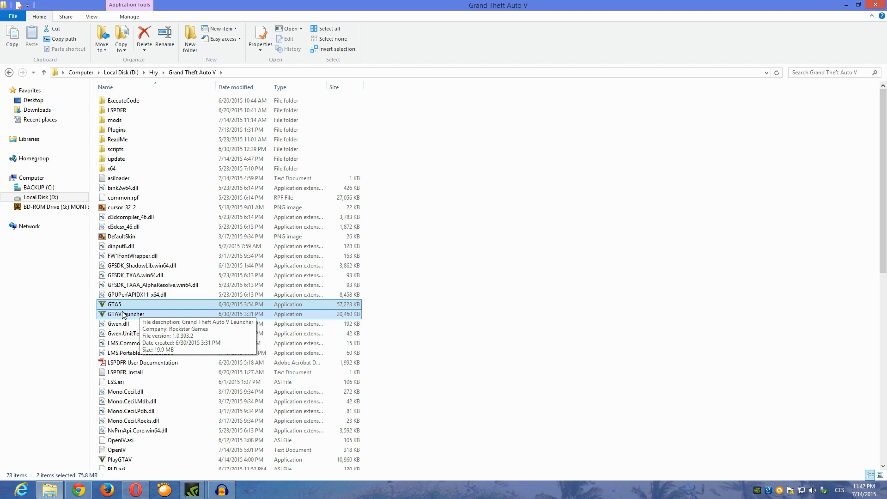
pyautogui.click(117, 158)
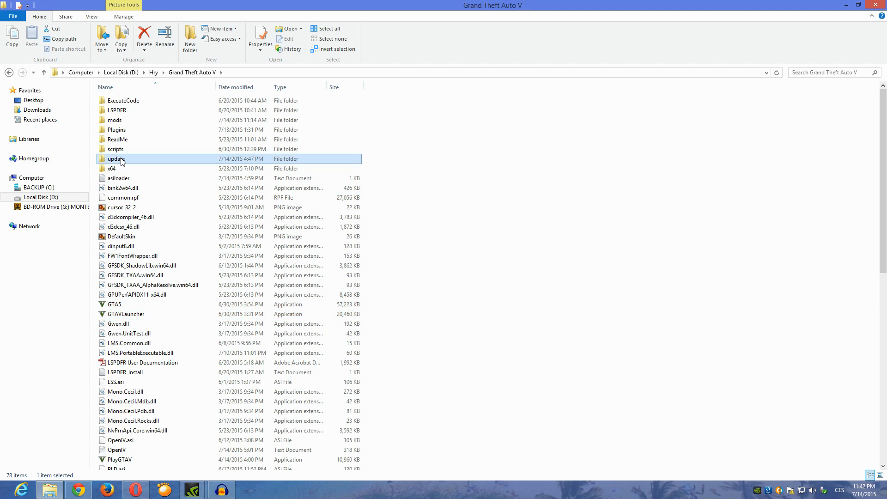
pyautogui.doubleClick(116, 159)
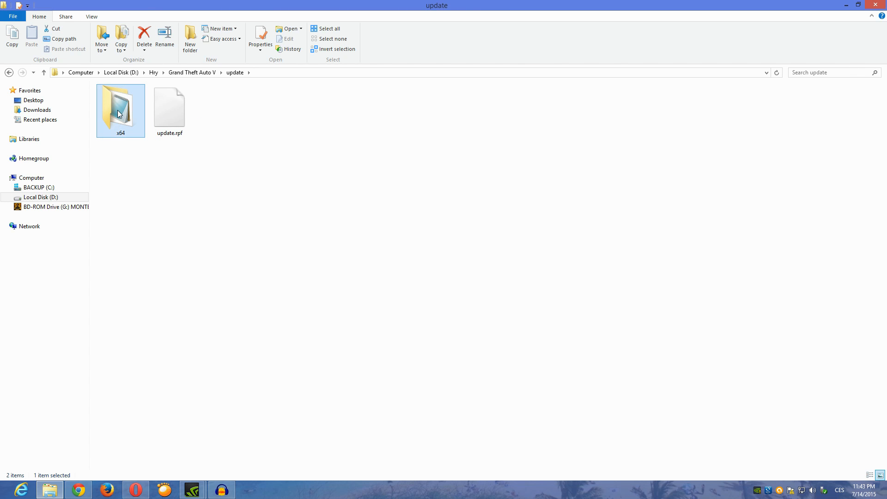
pyautogui.moveTo(119, 114)
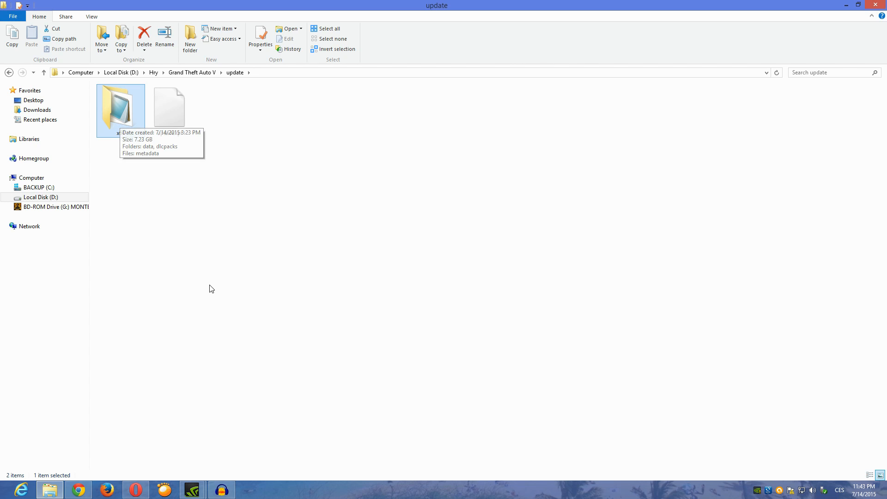
pyautogui.click(169, 109)
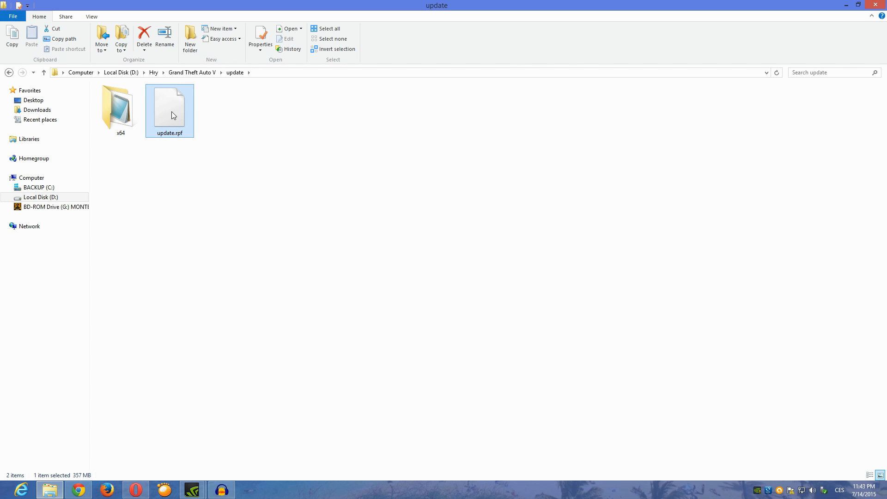
pyautogui.moveTo(193, 125)
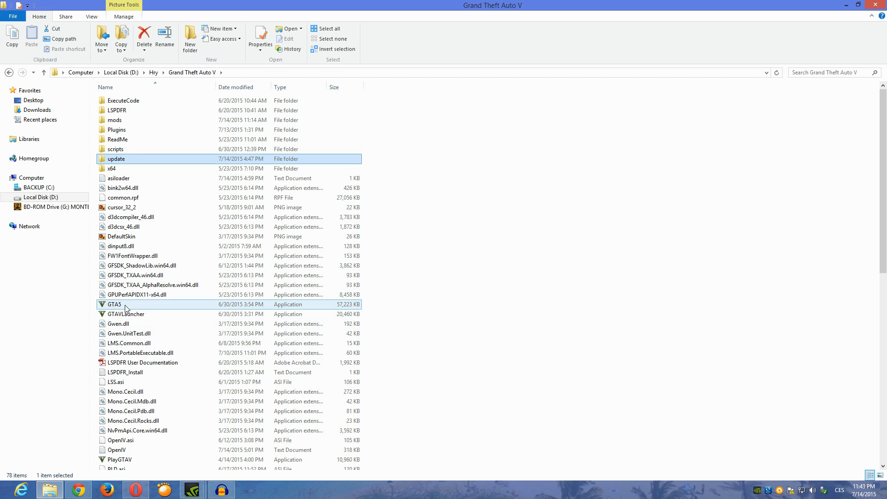
pyautogui.doubleClick(116, 159)
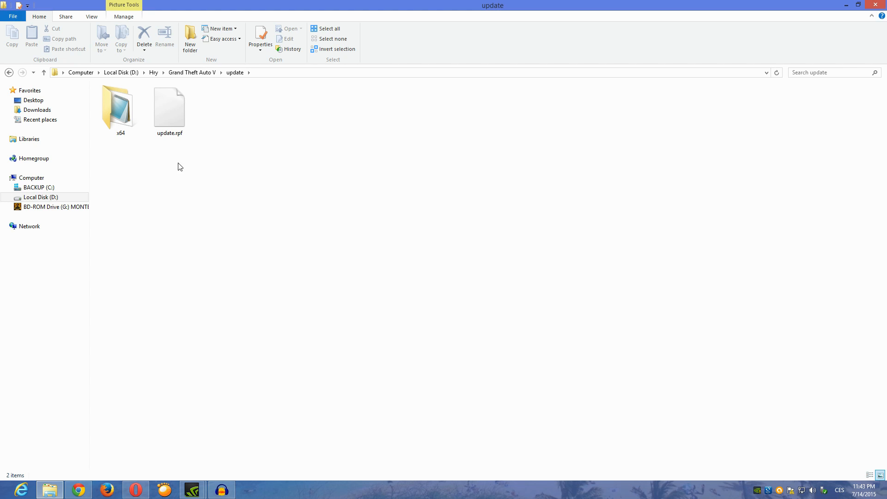
pyautogui.click(170, 109)
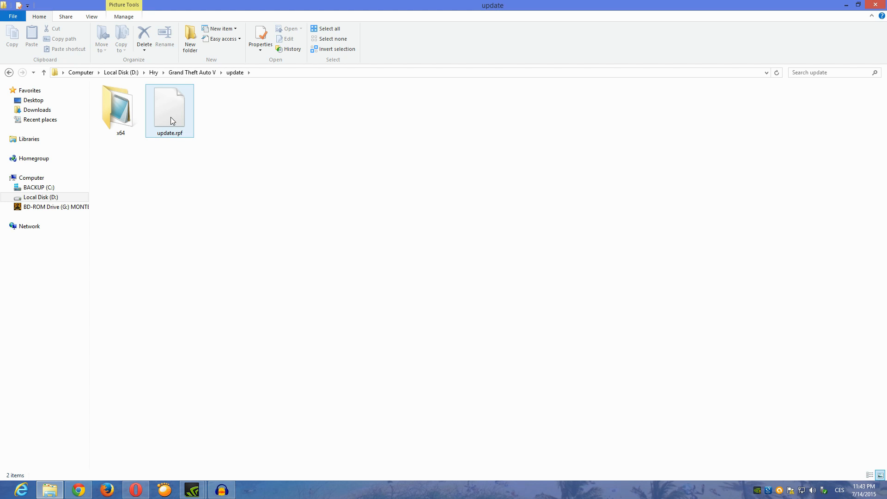
pyautogui.moveTo(174, 119)
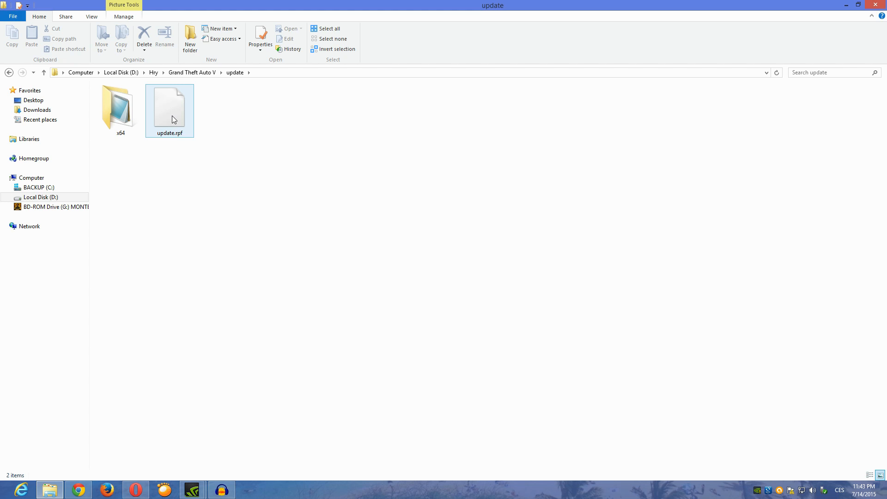
pyautogui.moveTo(179, 119)
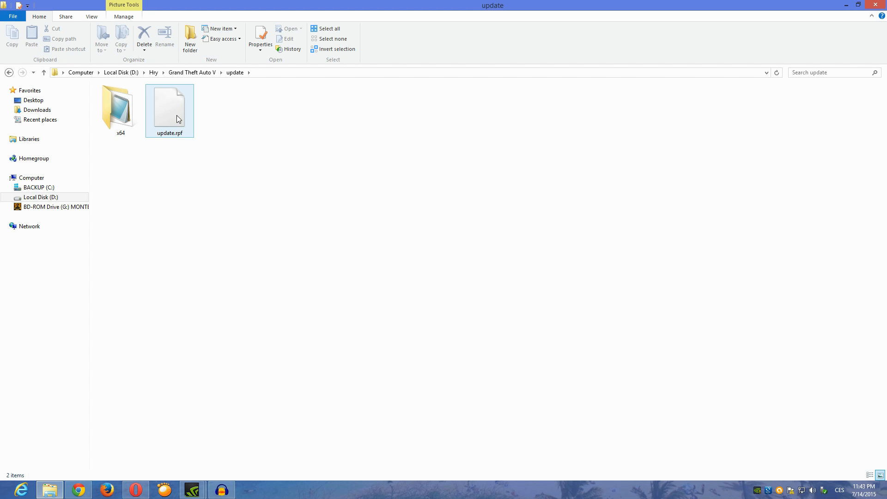
pyautogui.click(223, 269)
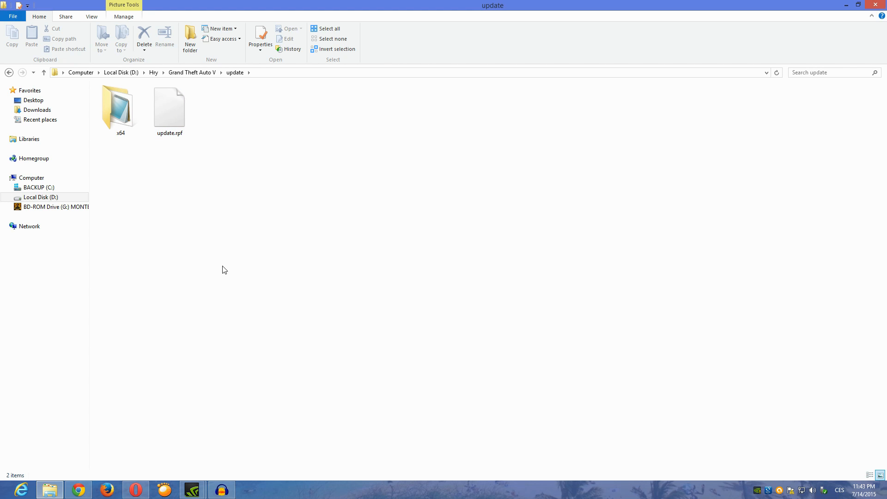
pyautogui.moveTo(222, 244)
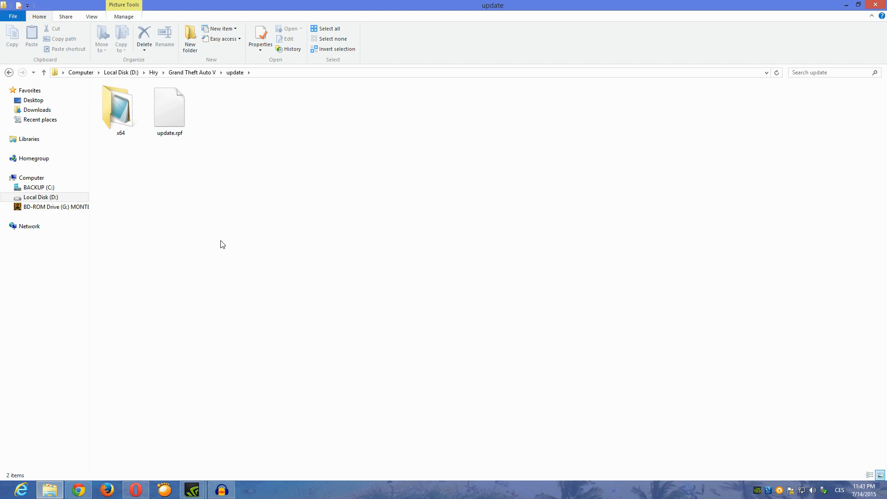
pyautogui.moveTo(221, 225)
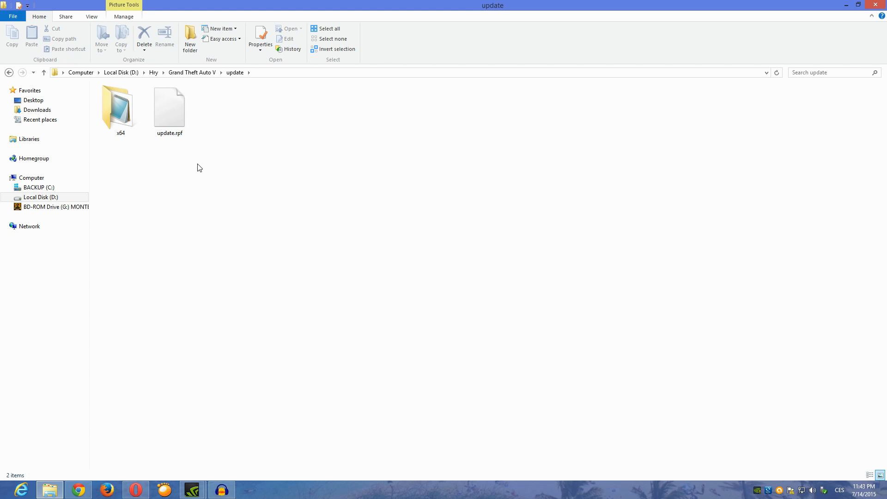
pyautogui.moveTo(192, 162)
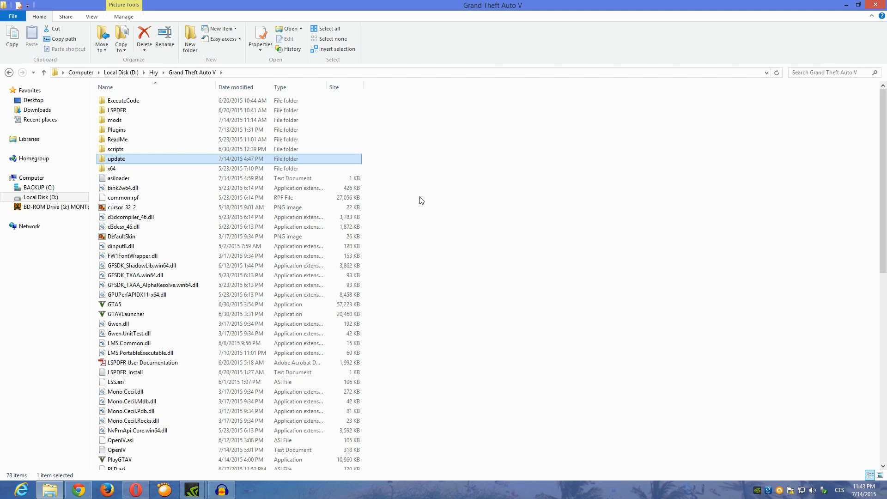
pyautogui.moveTo(427, 194)
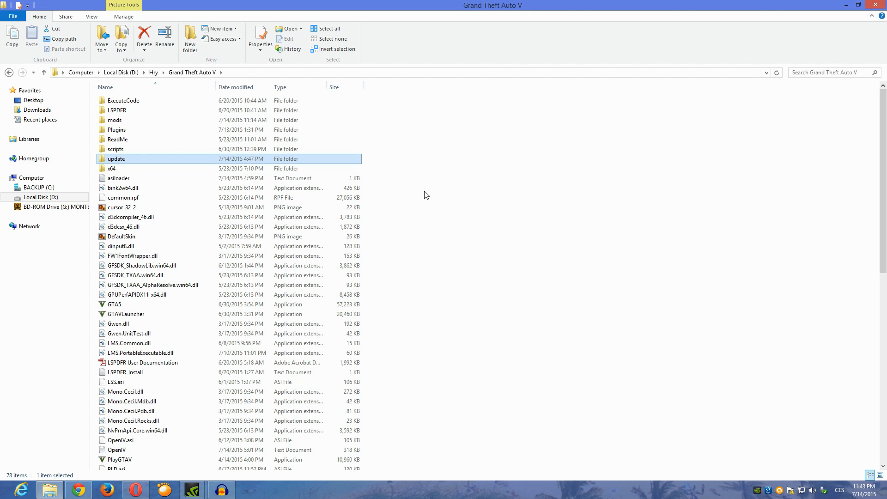
pyautogui.moveTo(454, 267)
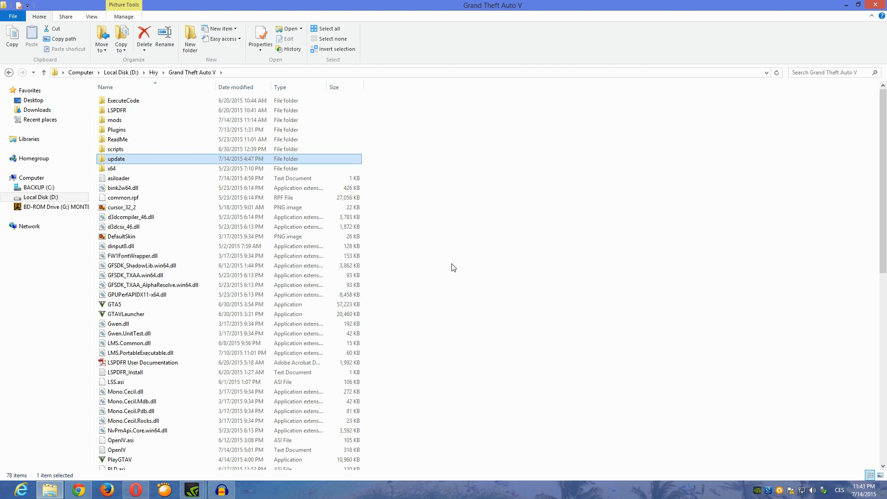
pyautogui.moveTo(460, 263)
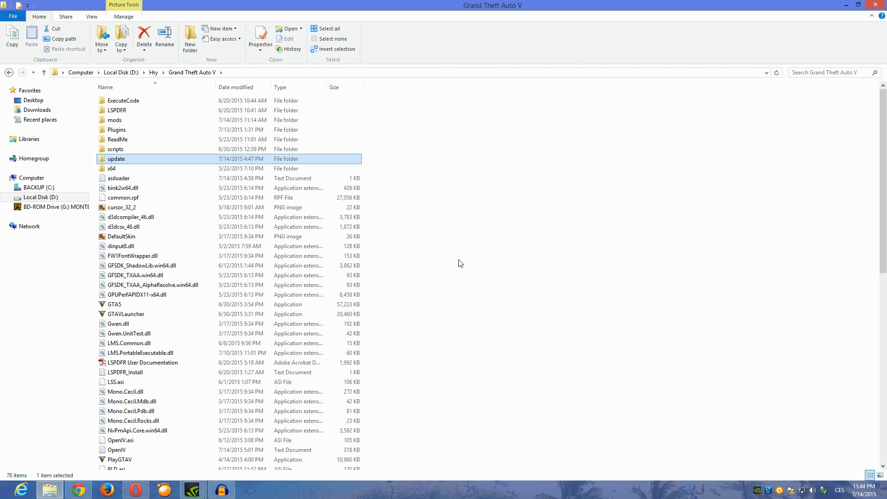
pyautogui.moveTo(467, 264)
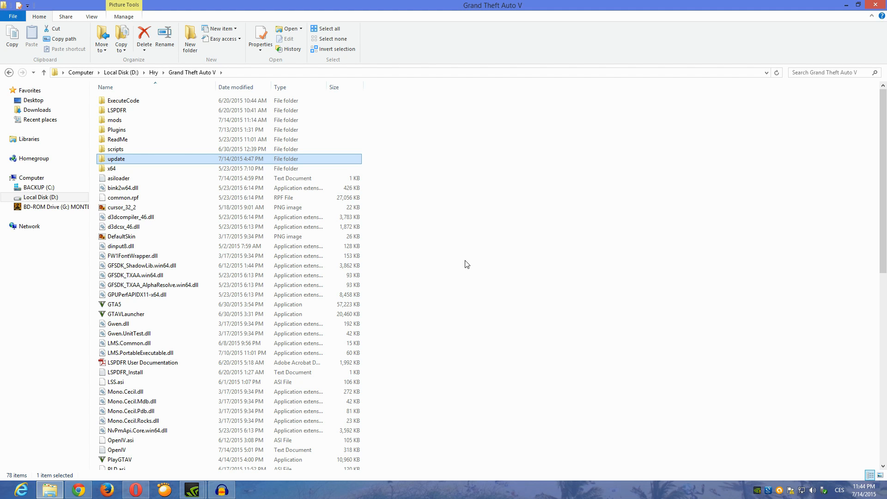
pyautogui.moveTo(474, 263)
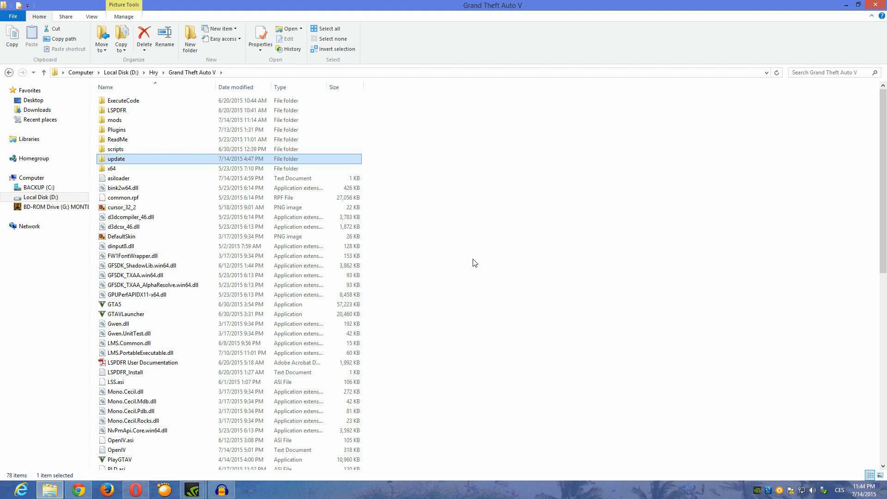
pyautogui.moveTo(478, 265)
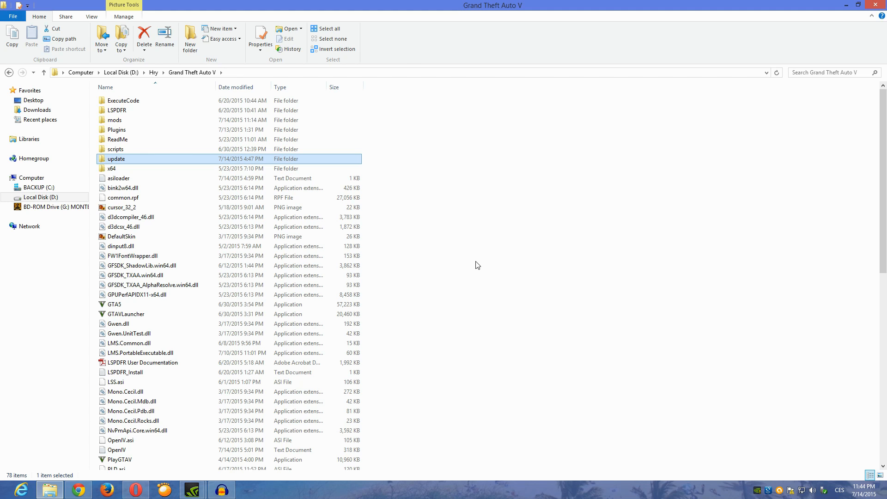
pyautogui.moveTo(480, 253)
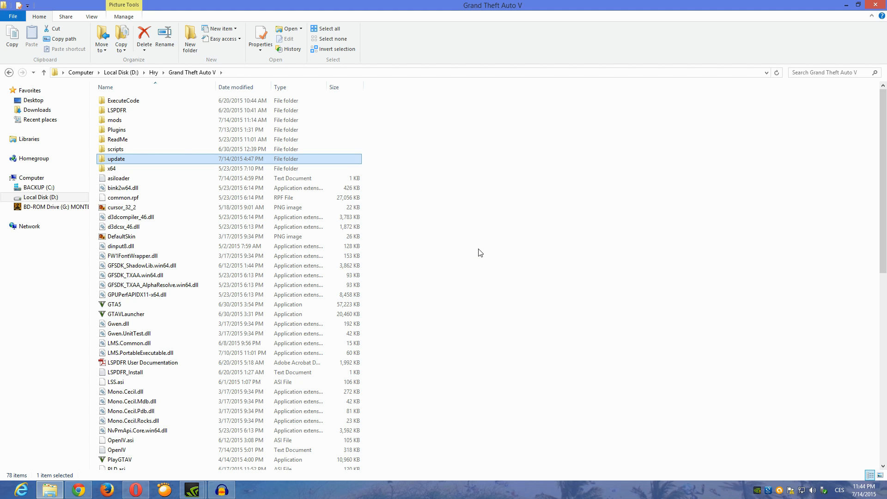
pyautogui.moveTo(488, 251)
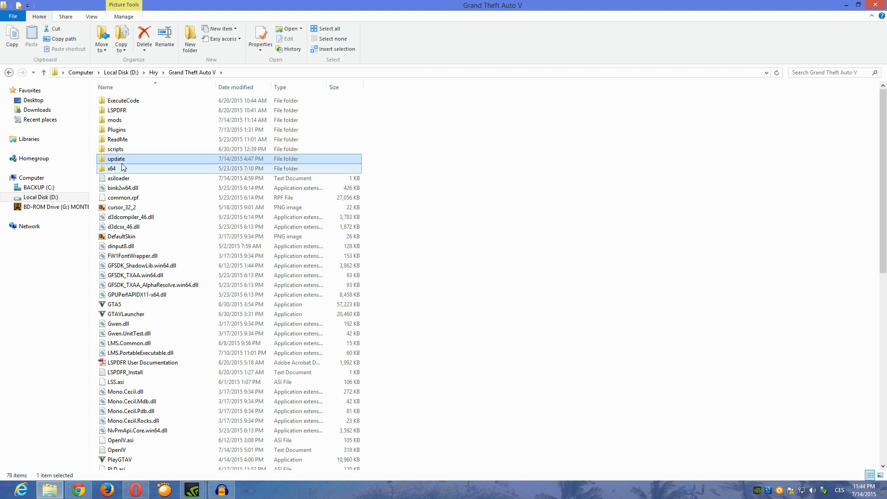
# Step: Enter the update folder again, showing x64 and update.rpf
pyautogui.doubleClick(115, 159)
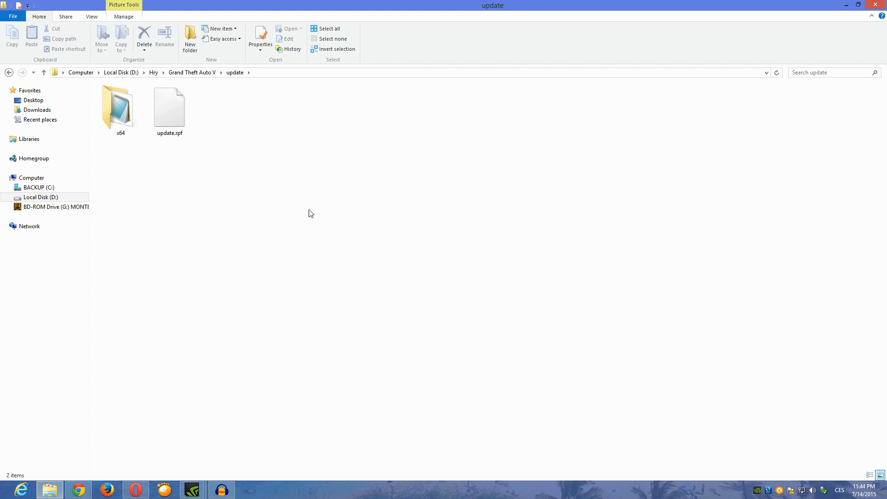
pyautogui.moveTo(307, 238)
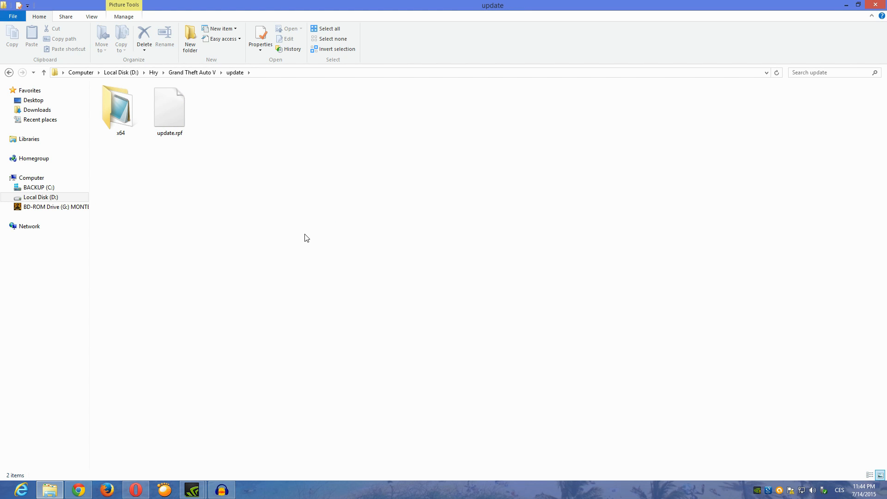